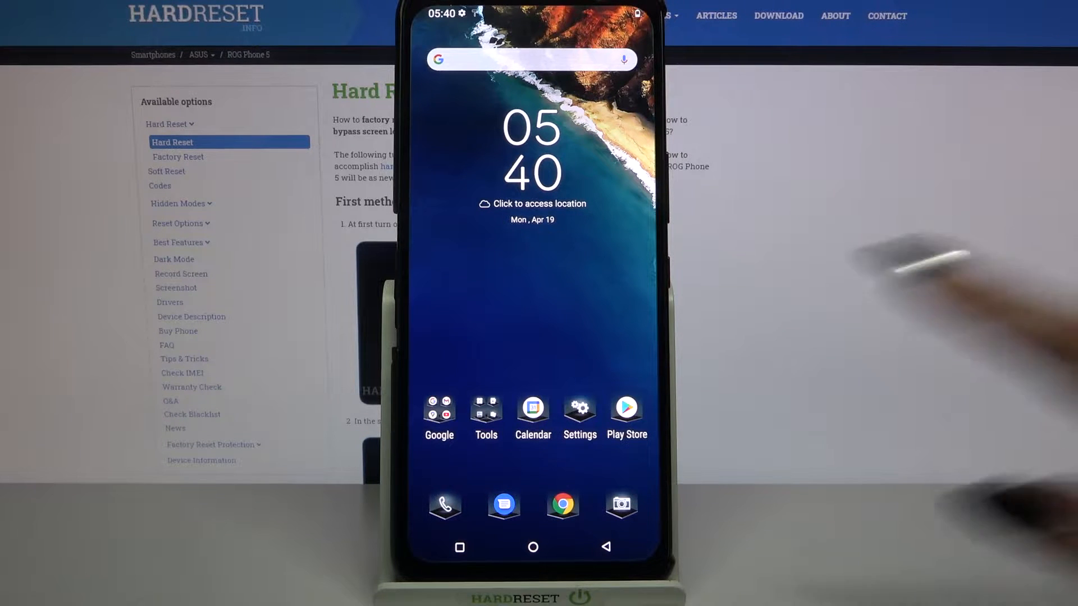
Open Settings and go to Themes & wallpapers to reach the featured themes gallery
{"action": "left_click", "coordinate": [579, 410]}
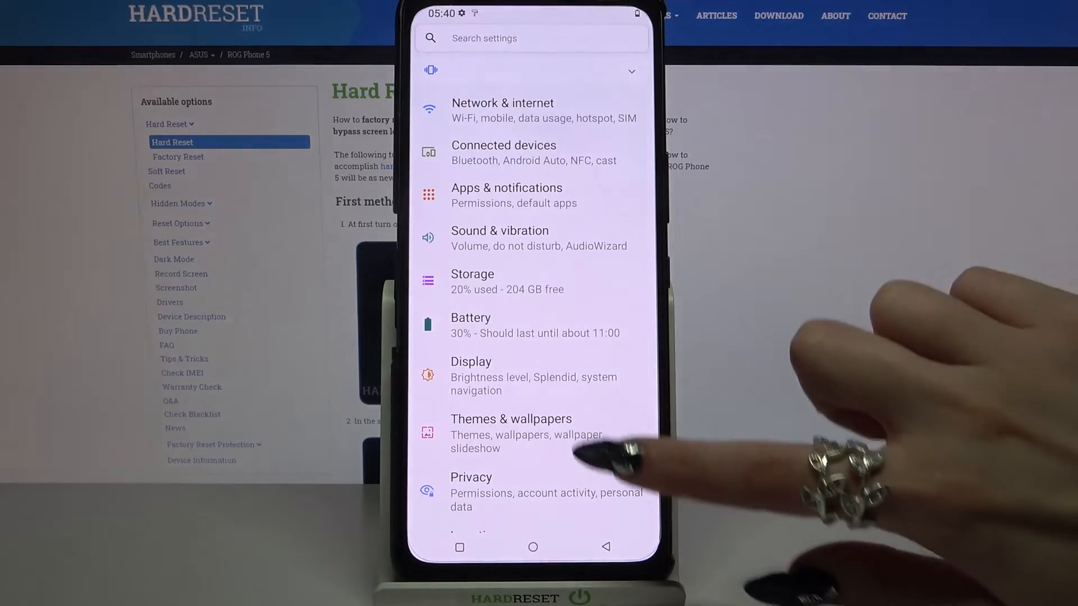
{"action": "left_click", "coordinate": [511, 426]}
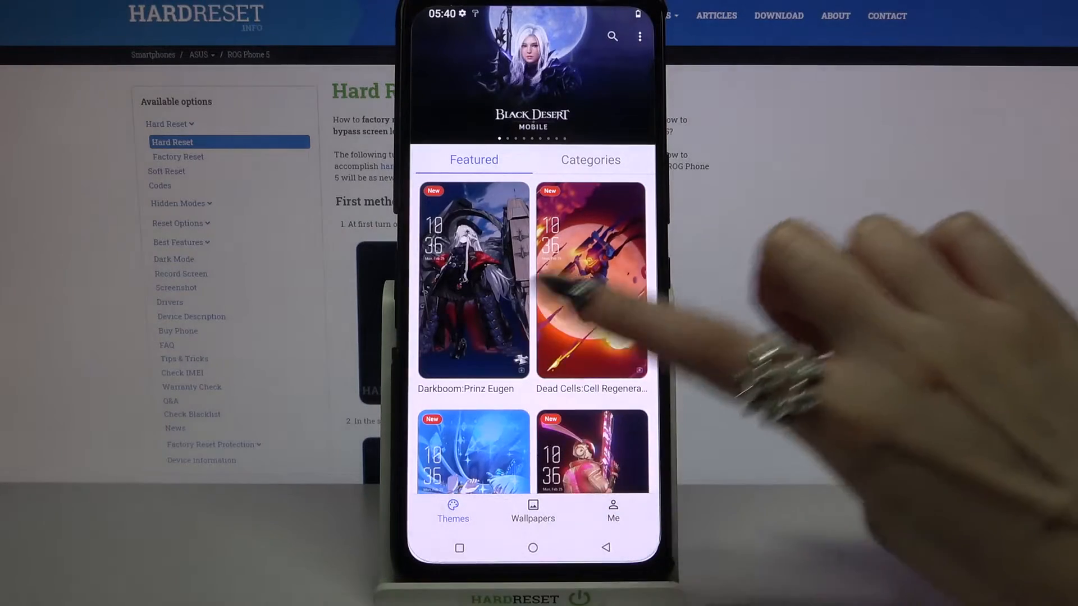
Download and apply the Dead Cells:Cell Regeneration theme from its details page
{"action": "left_click", "coordinate": [591, 281]}
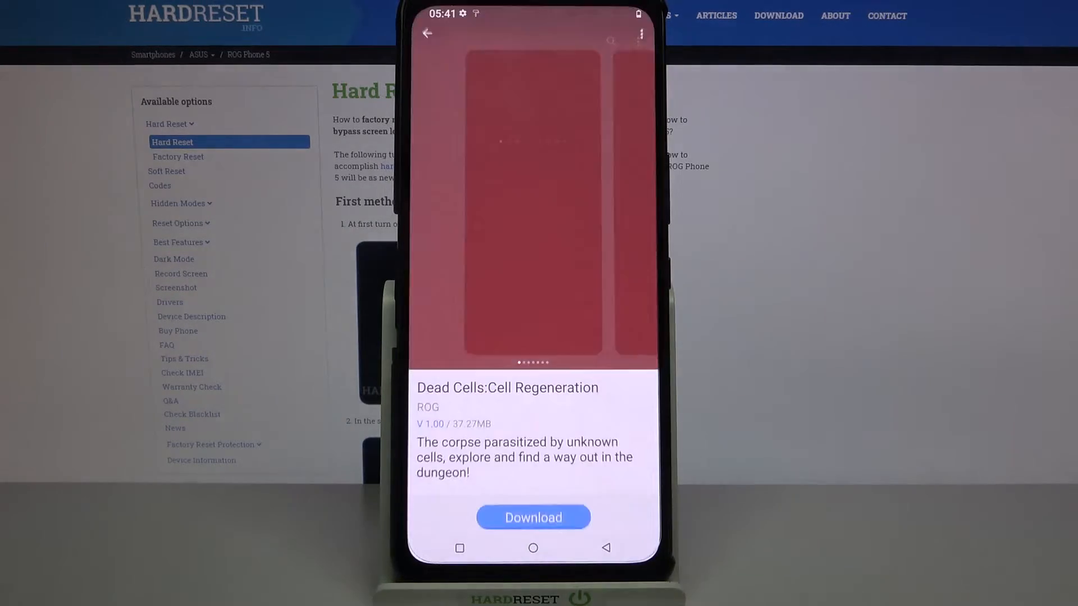
{"action": "left_click", "coordinate": [533, 517]}
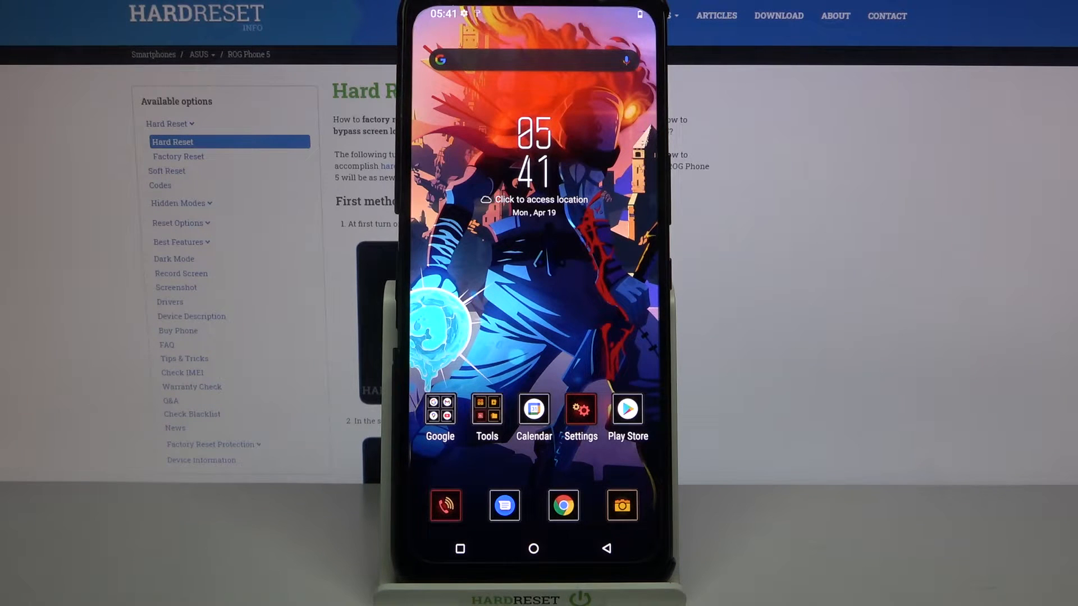
Return to the Theme Store via the dark-styled Settings and Themes & wallpapers
{"action": "left_click", "coordinate": [579, 409]}
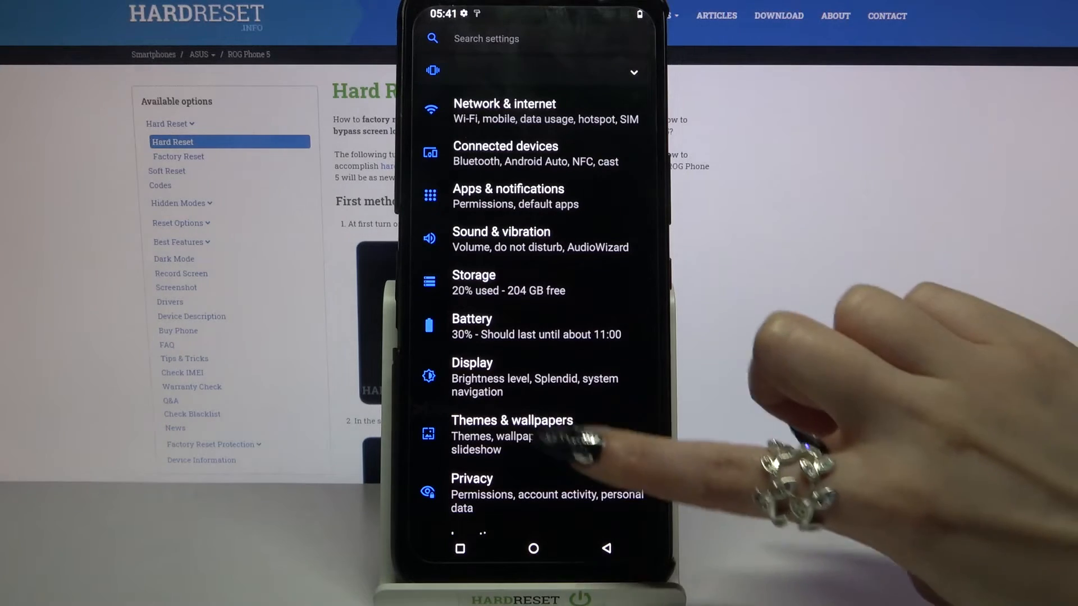
{"action": "left_click", "coordinate": [511, 429]}
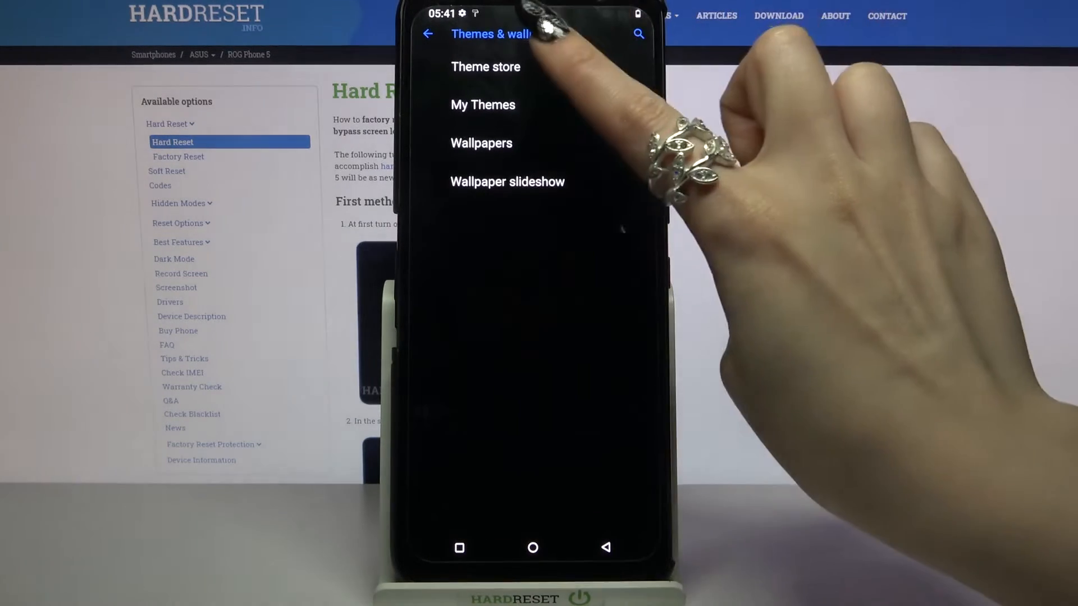
{"action": "left_click", "coordinate": [485, 67]}
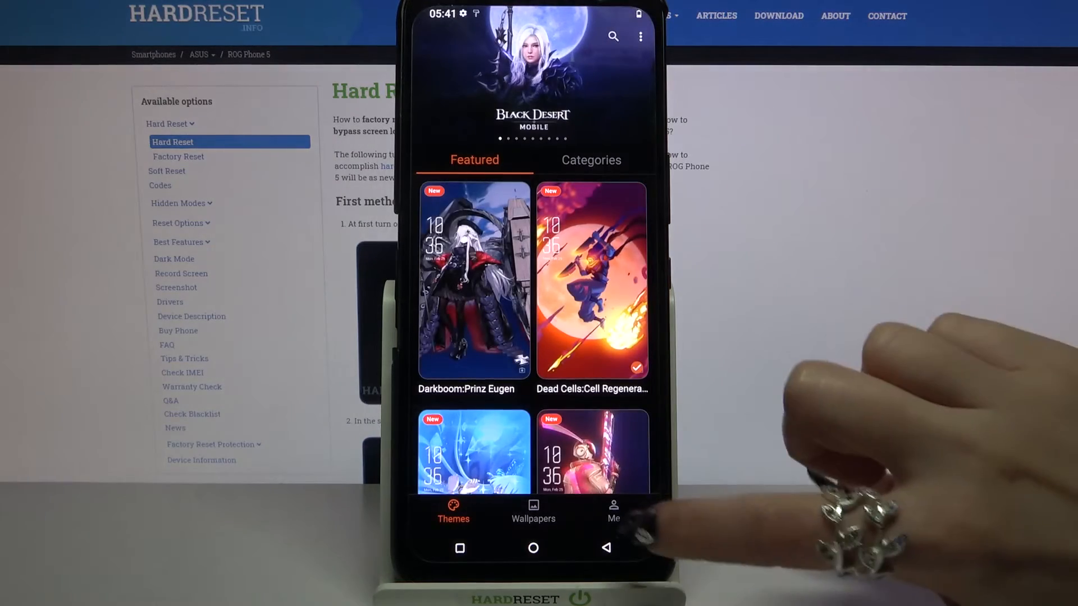
Open the Classic beach-and-waves theme's details from Me, My Themes
{"action": "left_click", "coordinate": [611, 512]}
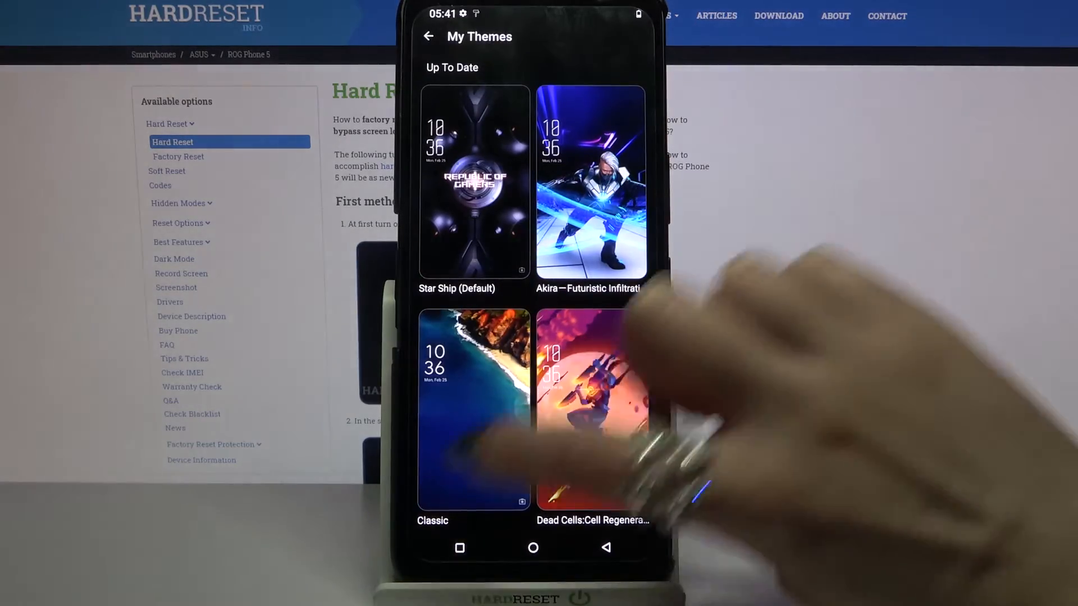
{"action": "left_click", "coordinate": [473, 412]}
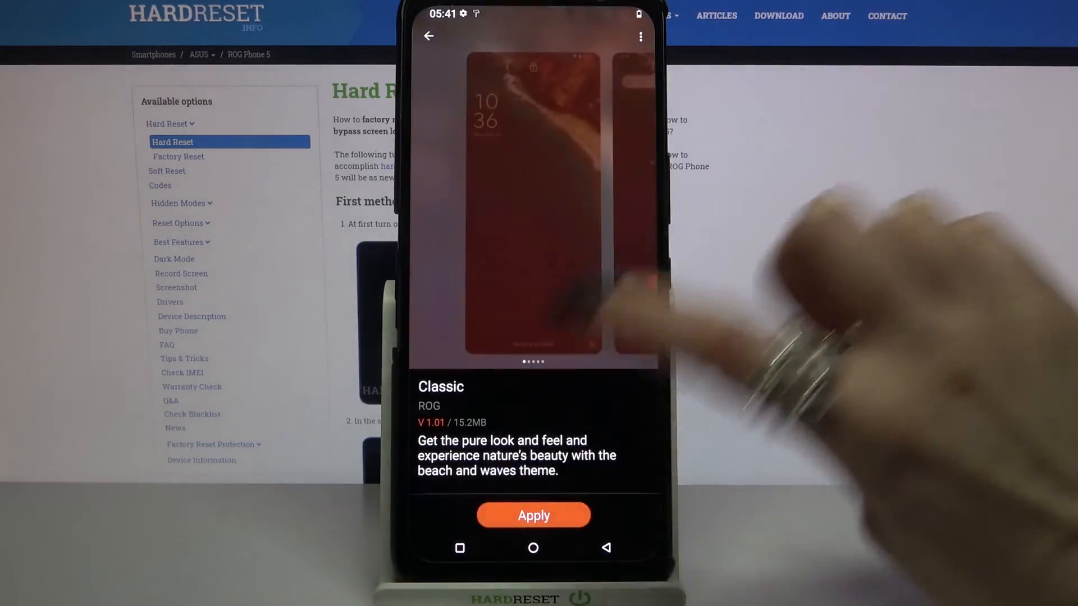